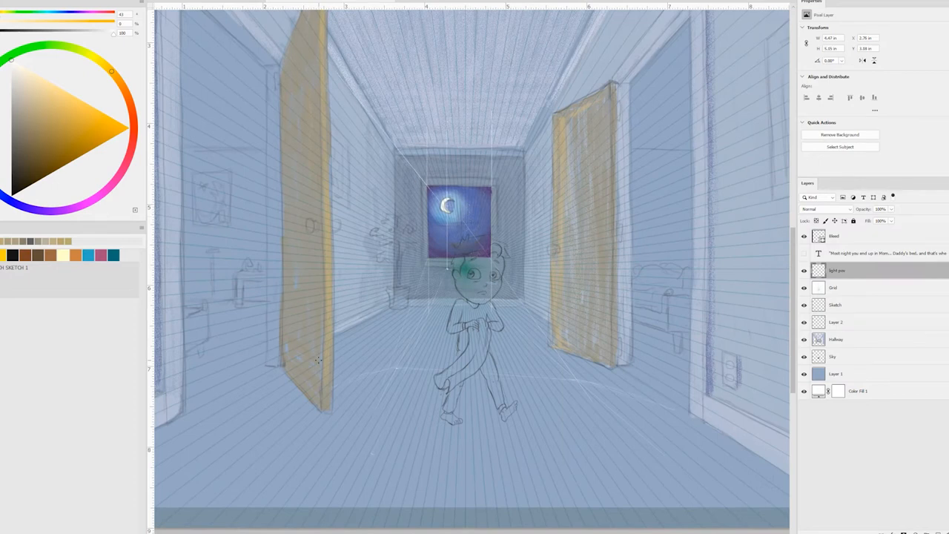
Block in the hallway walls, doors, side rooms, plant and window in muted blues.
left_click(837, 322)
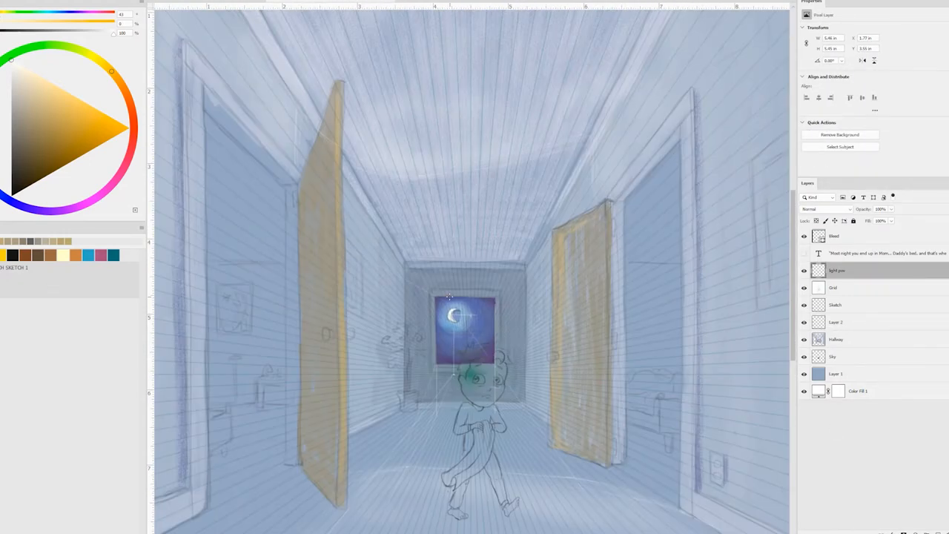
mouse_move(395, 282)
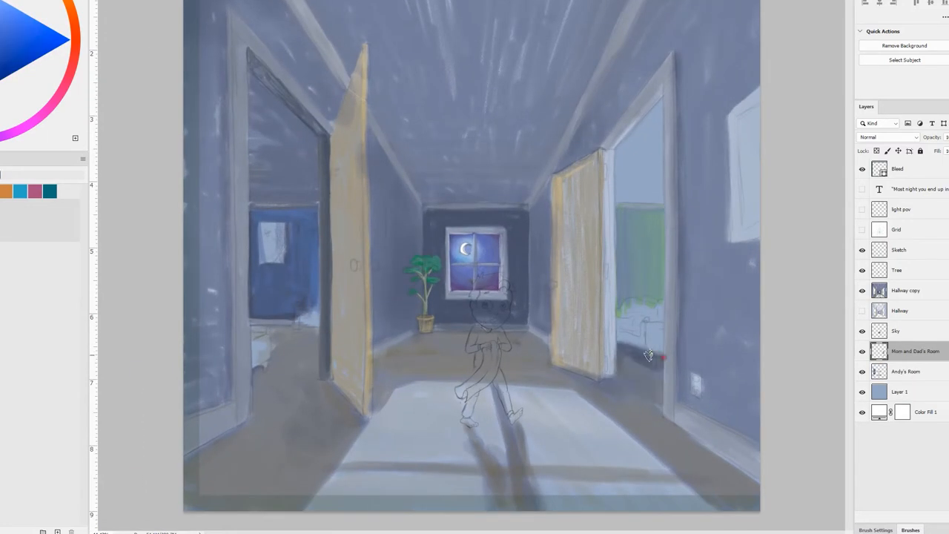
Paint the boy on an Andy layer with red hair, green top, blue trousers and yellow blanket.
left_click(905, 290)
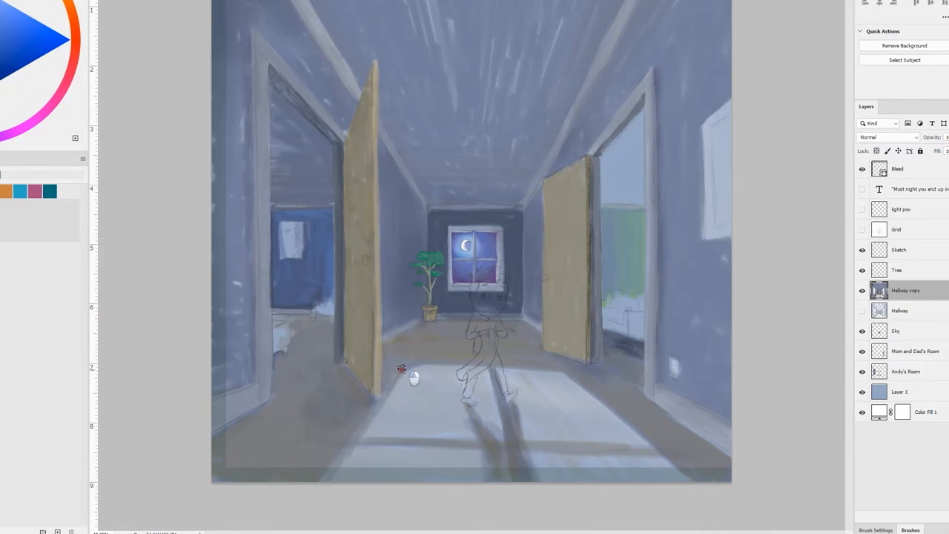
left_click(913, 350)
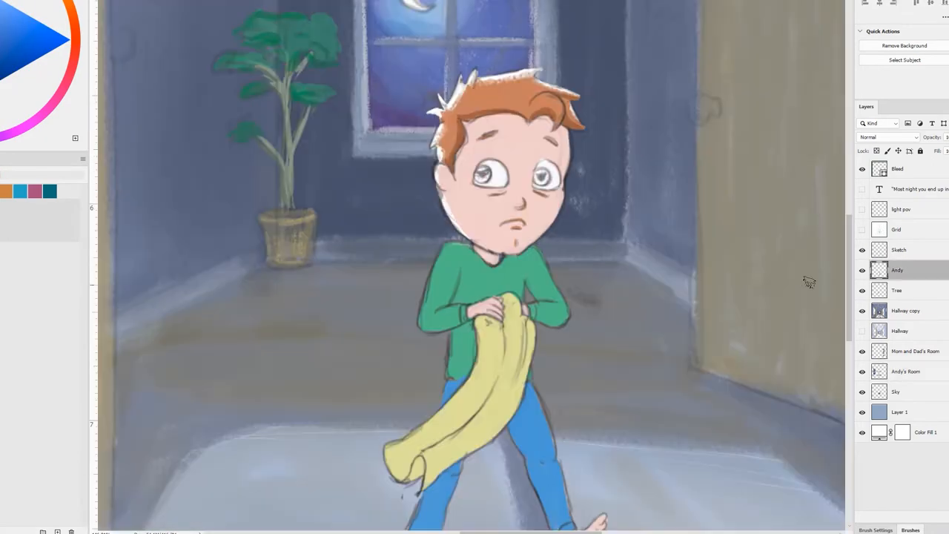
Zoom in on the boy to refine his face, shirt and blanket shading.
scroll("down", 3)
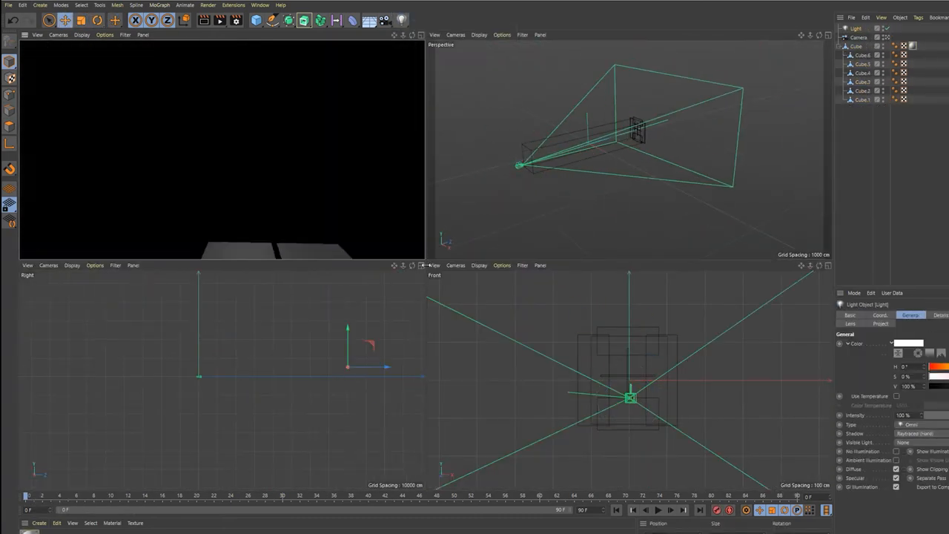
Add a Light object with Use Falloff so the corridor renders lit from the end window.
left_click(910, 315)
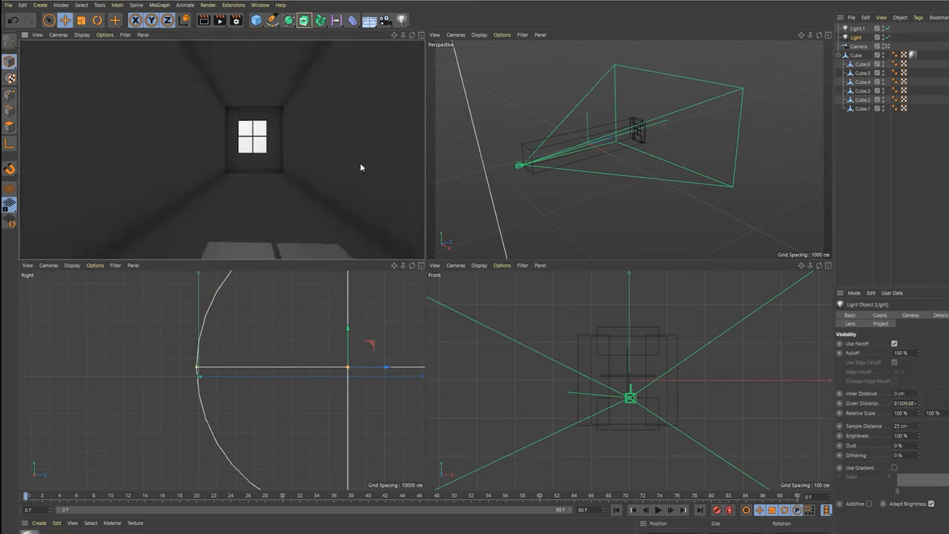
left_click(911, 314)
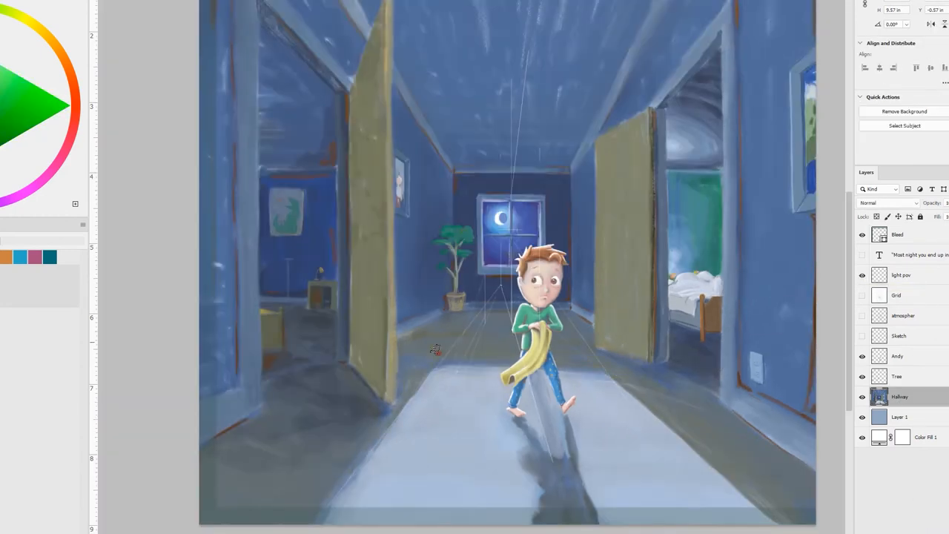
Paint the pale moonlight patch on the floor and the boy's long cast shadow.
left_click(37, 104)
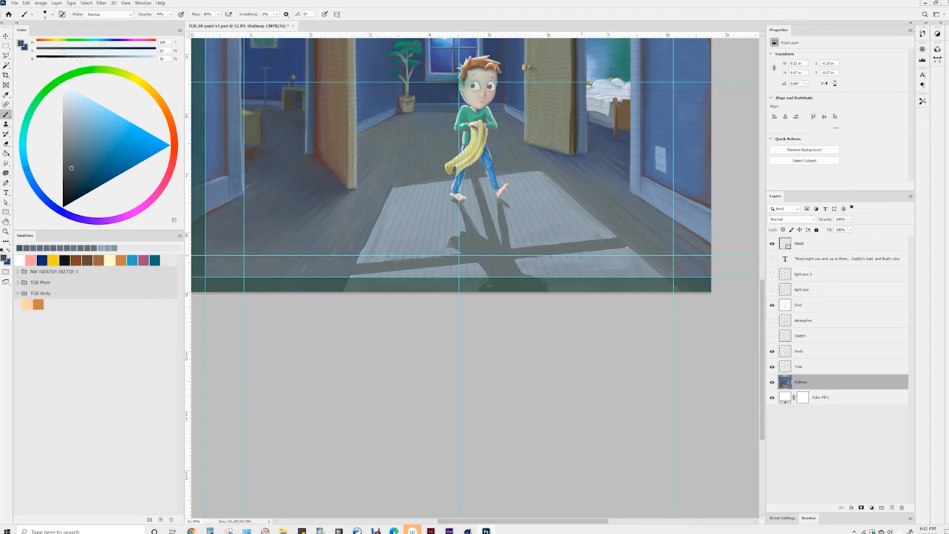
Paint the window frame's cross-shaped shadow into the light patch and darken the lower floor.
left_click(771, 305)
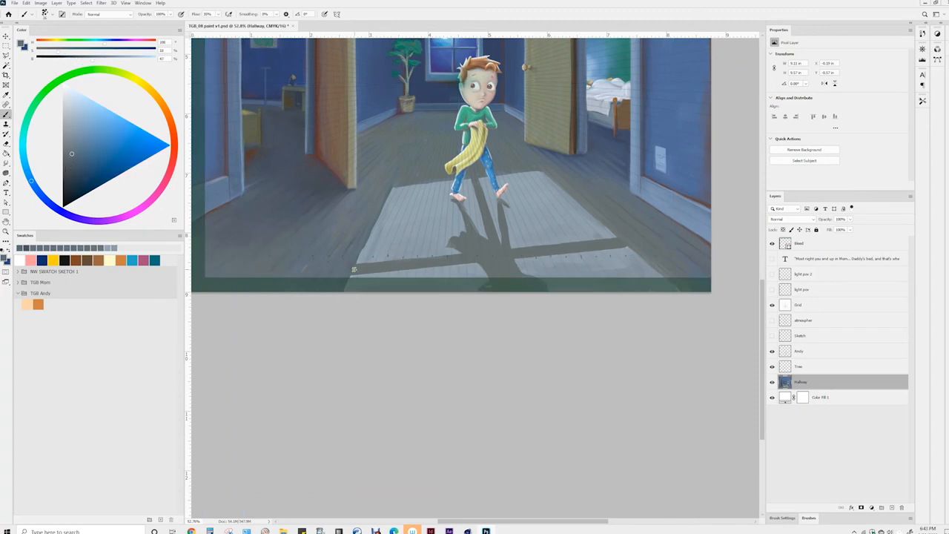